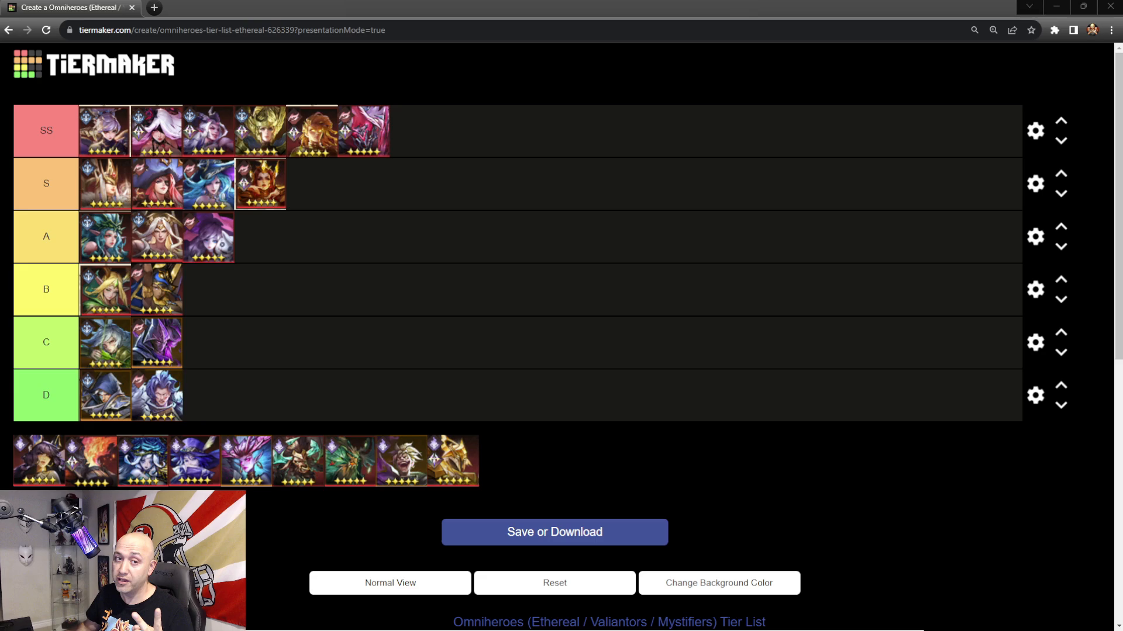
mouse_move(760, 344)
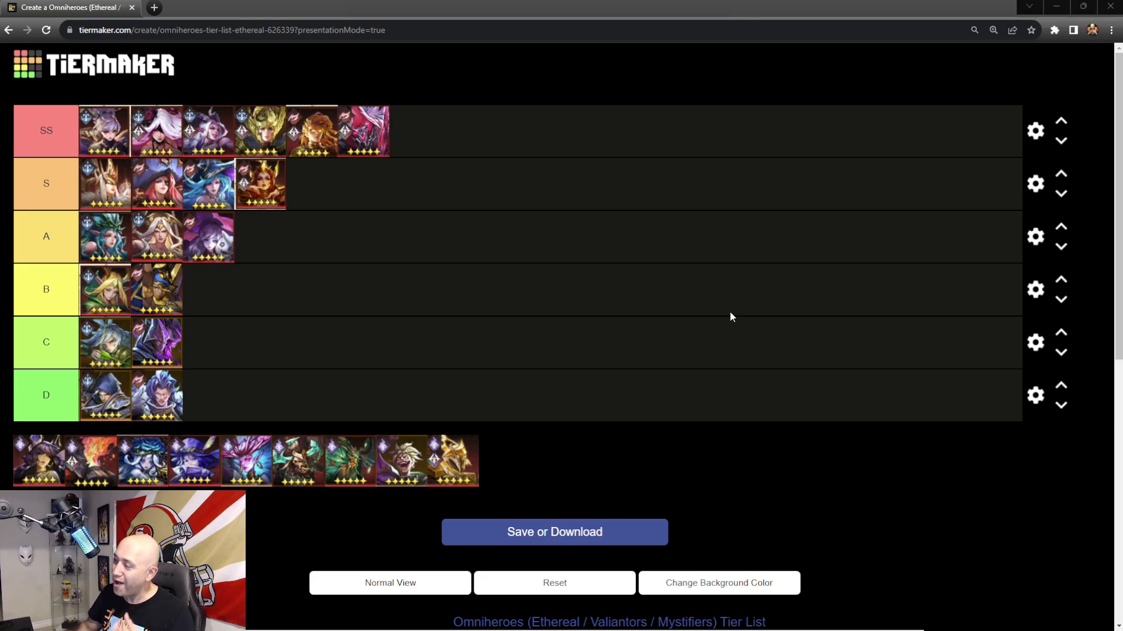
mouse_move(716, 328)
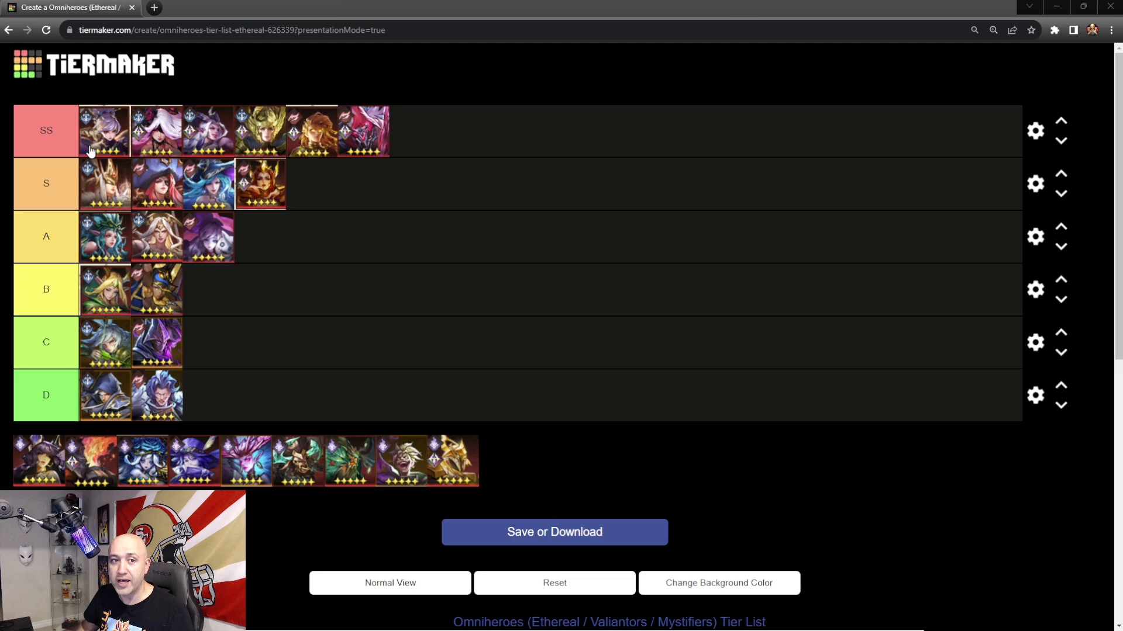
mouse_move(102, 206)
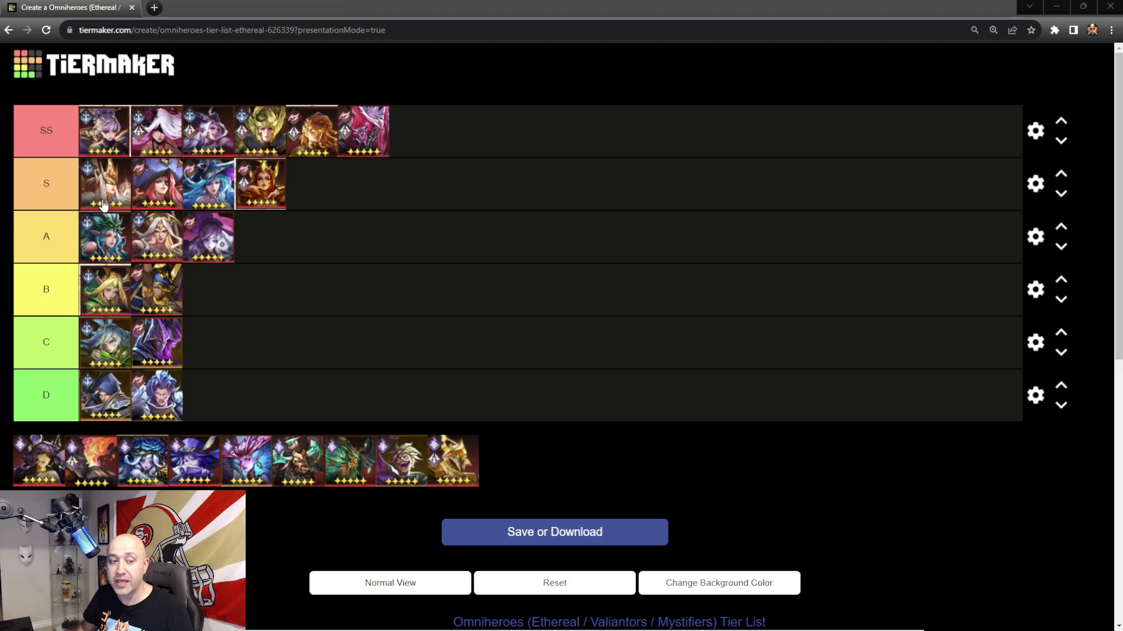
mouse_move(271, 269)
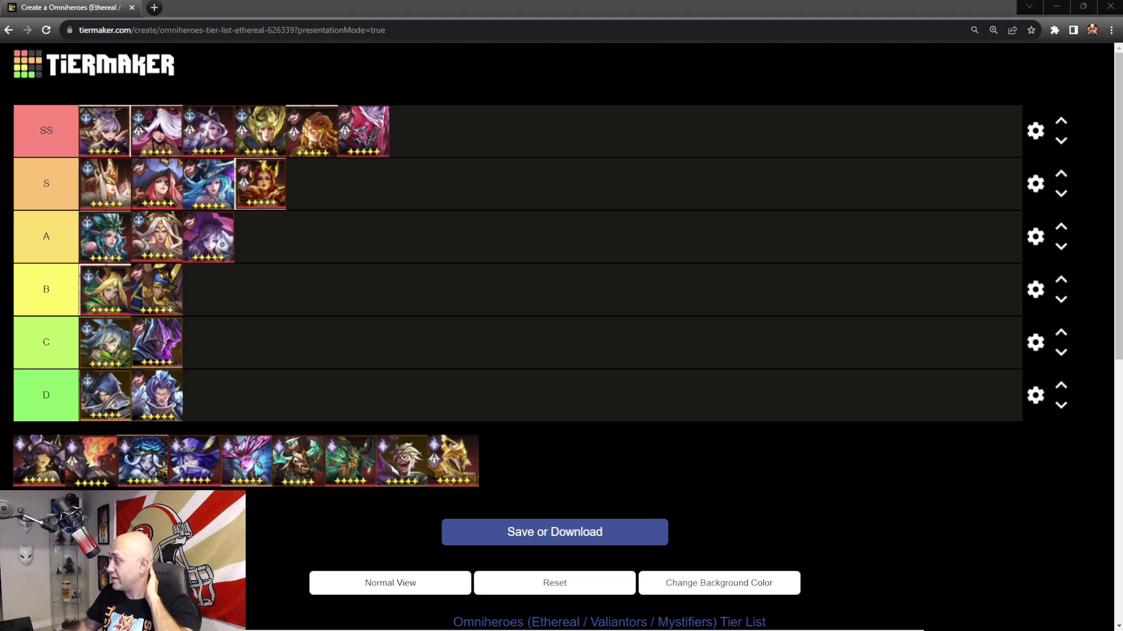
- Move the blond spiky-haired unit from the pool into the D tier row
left_click_drag(403, 460, 376, 405)
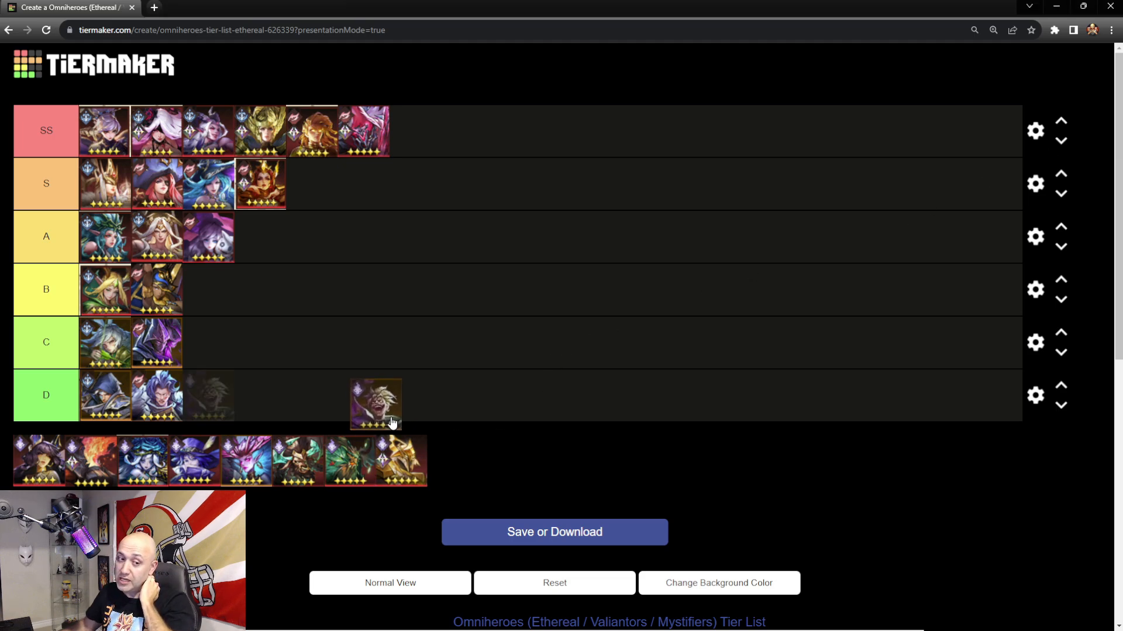
left_click_drag(376, 405, 208, 396)
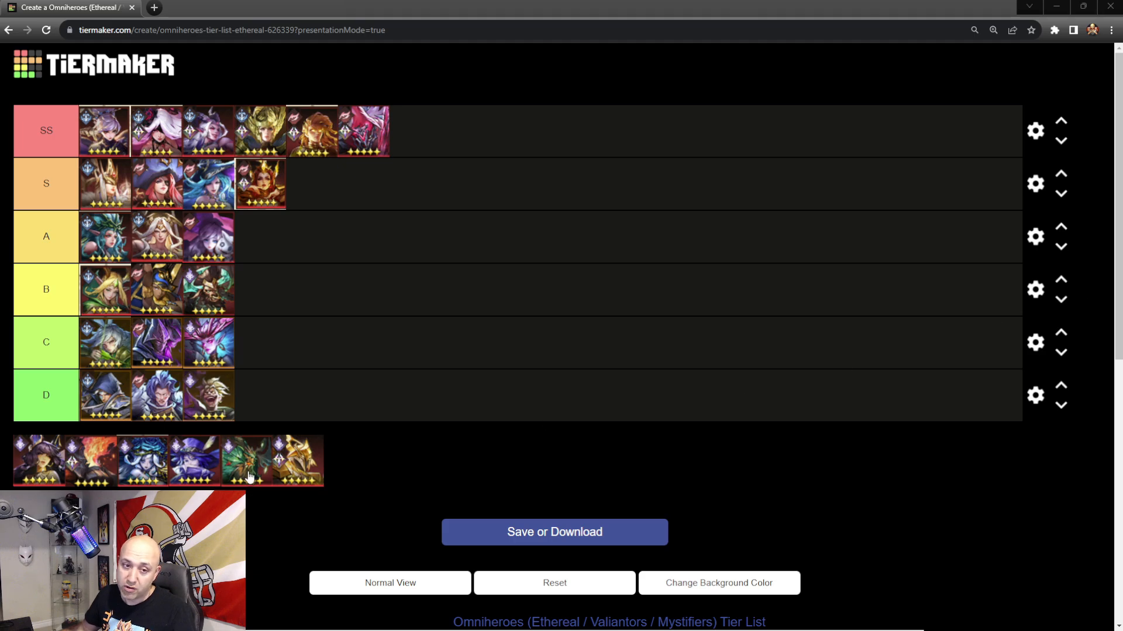
left_click_drag(247, 461, 260, 236)
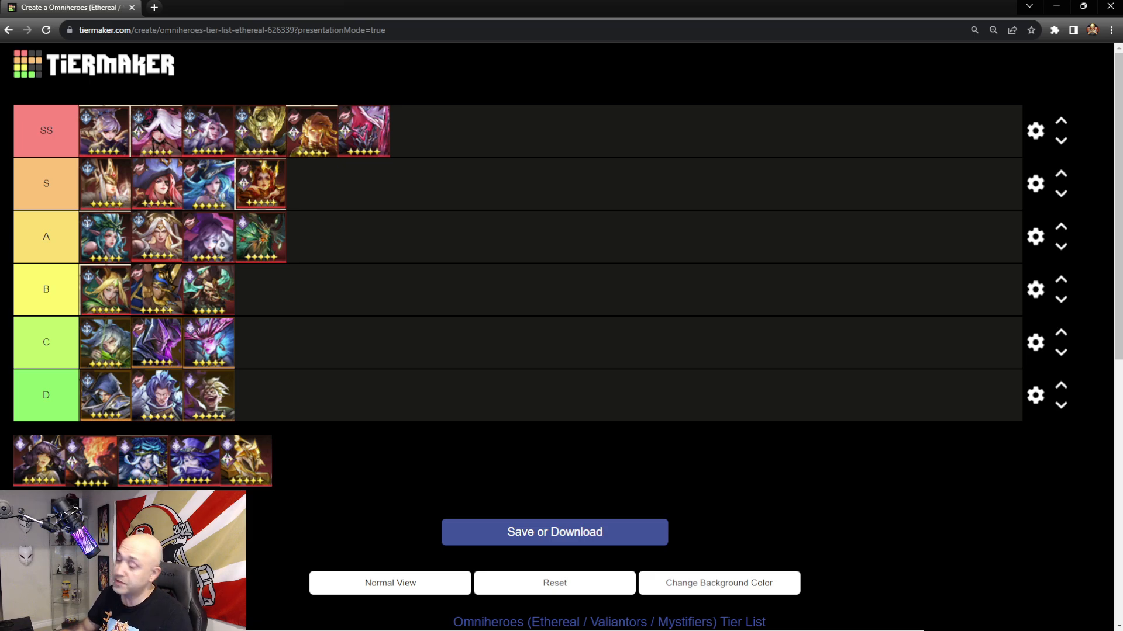
mouse_move(17, 471)
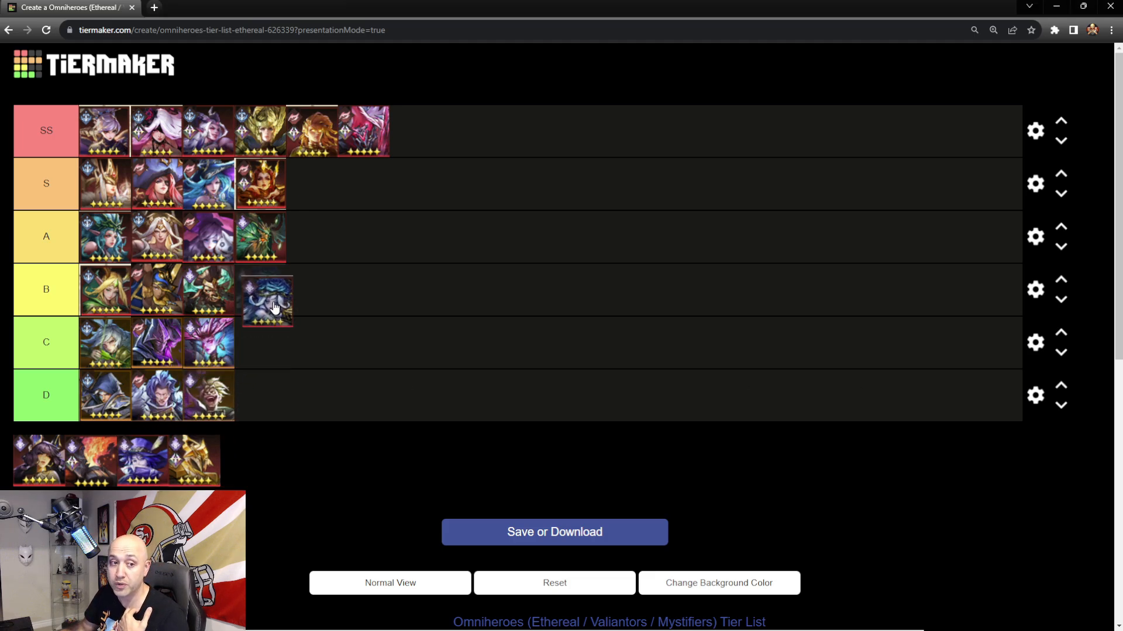
- Drop the blue white-maned unit at the end of the A tier row
left_click_drag(267, 299, 310, 236)
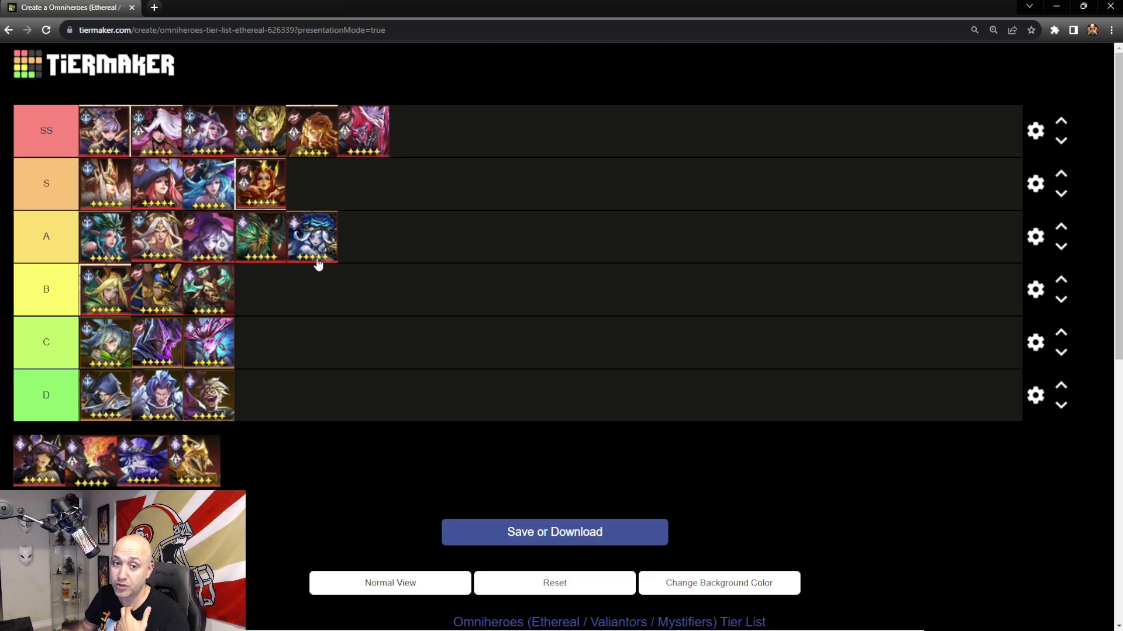
mouse_move(325, 245)
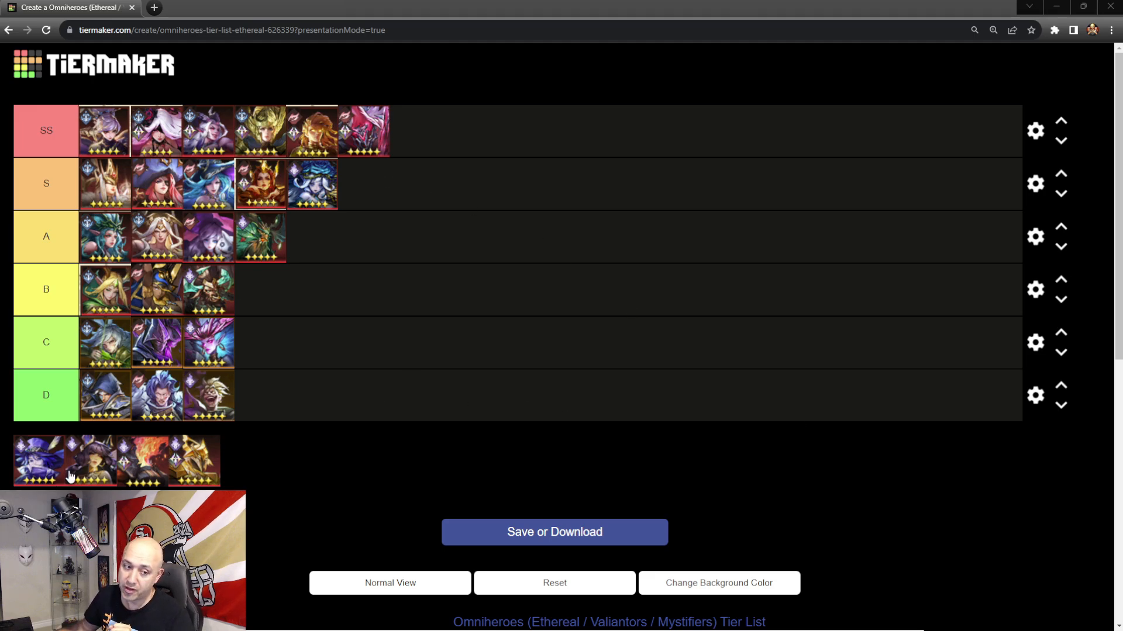
- Place the purple-hatted witch in the S tier before its last unit
left_click_drag(39, 461, 413, 140)
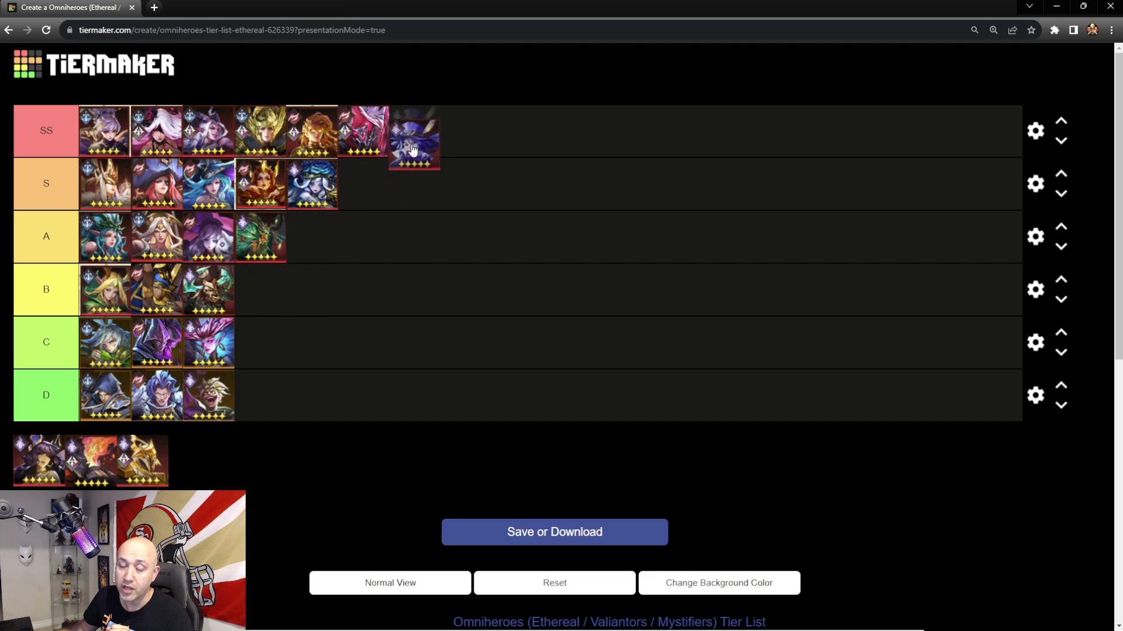
left_click_drag(413, 136, 362, 184)
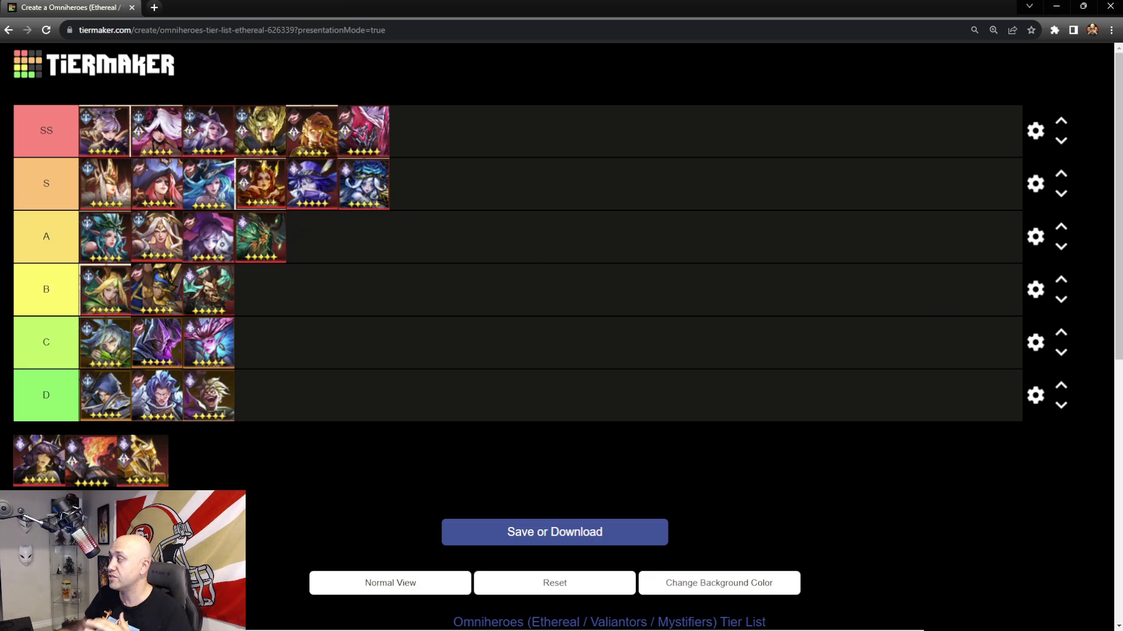
mouse_move(293, 201)
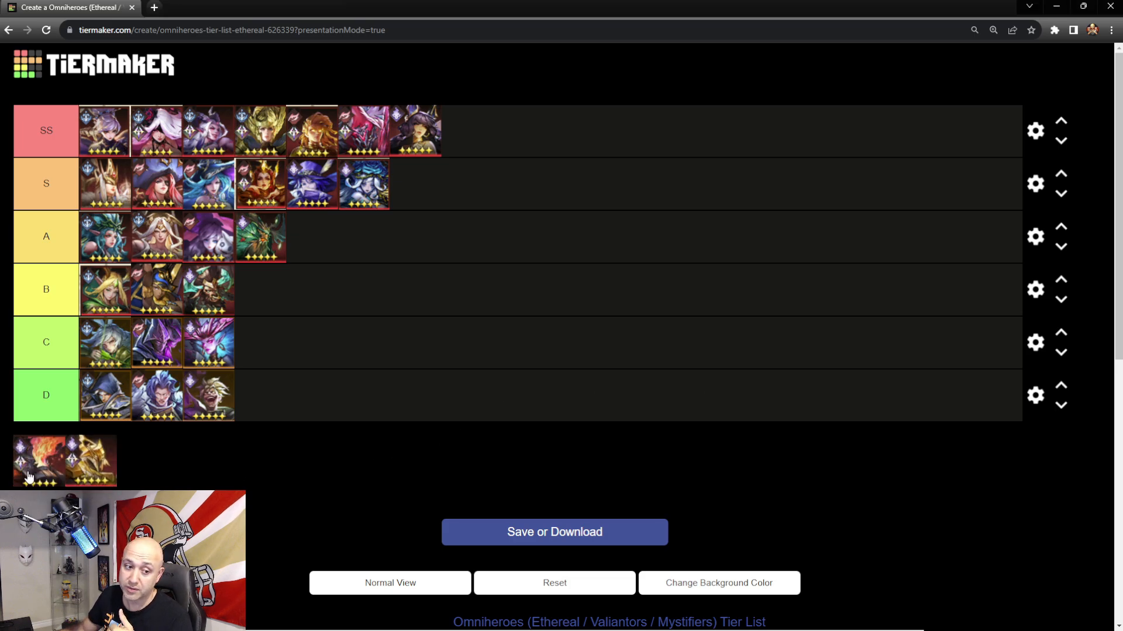
- Add the gold-armored unit after the last image in the SS tier
left_click_drag(90, 462, 466, 131)
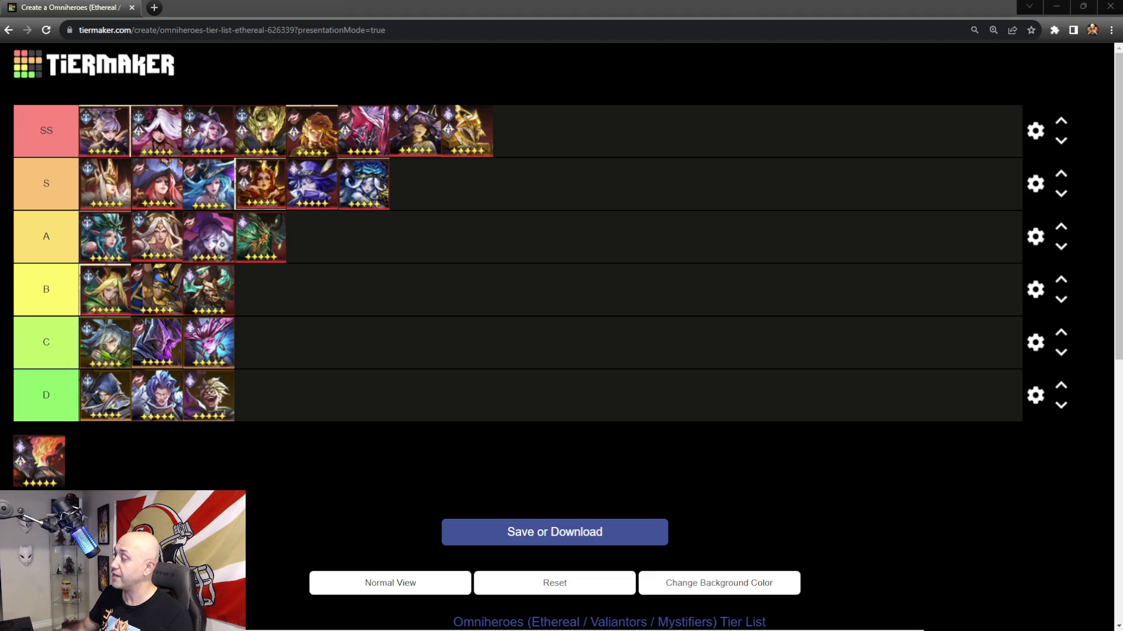
mouse_move(358, 193)
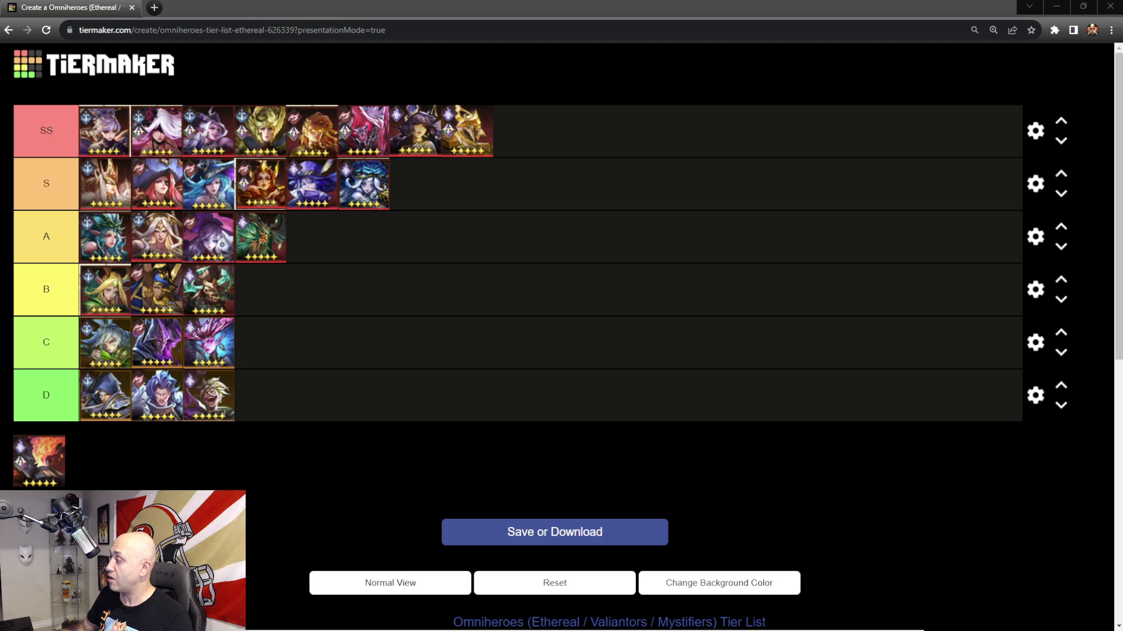
mouse_move(684, 370)
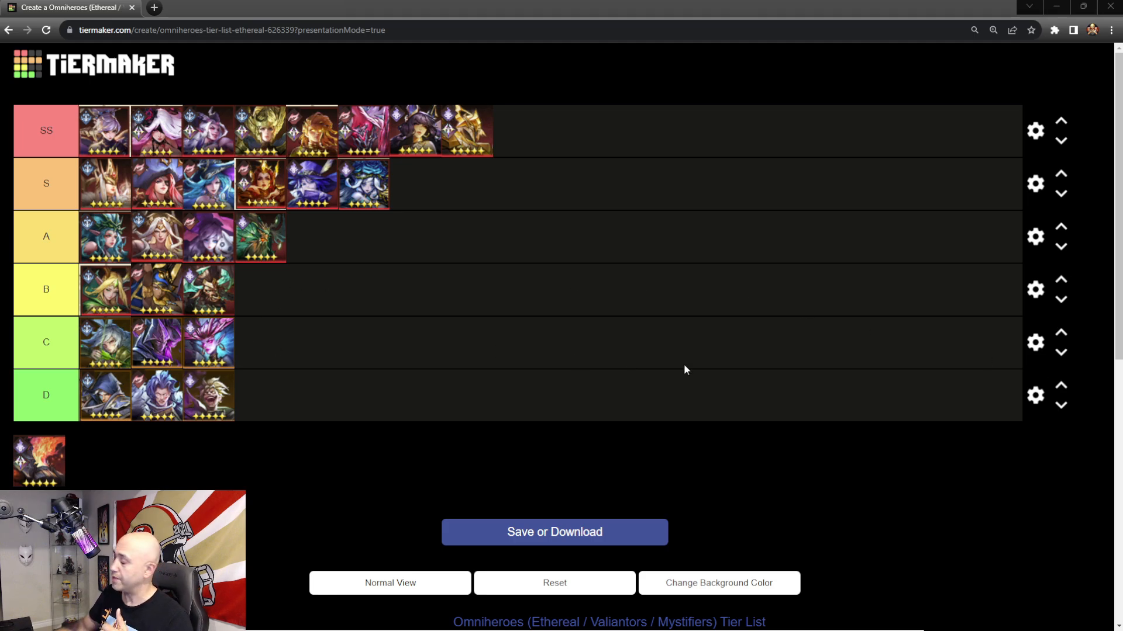
mouse_move(443, 201)
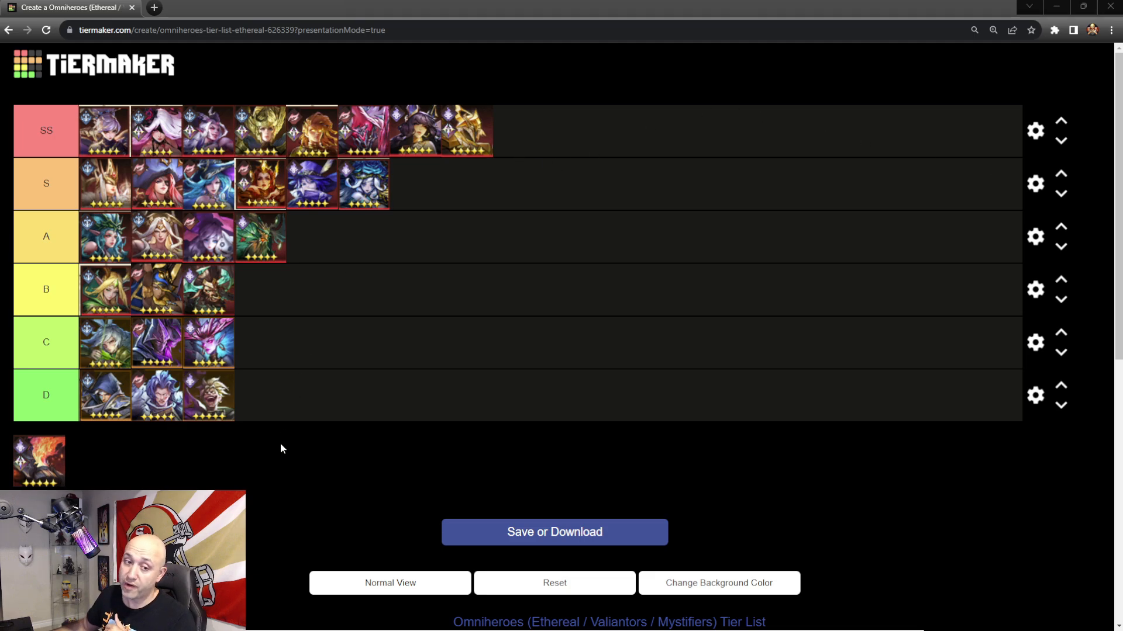
- Rank the fiery unit at the end of the SS tier, emptying the pool
left_click_drag(39, 460, 519, 131)
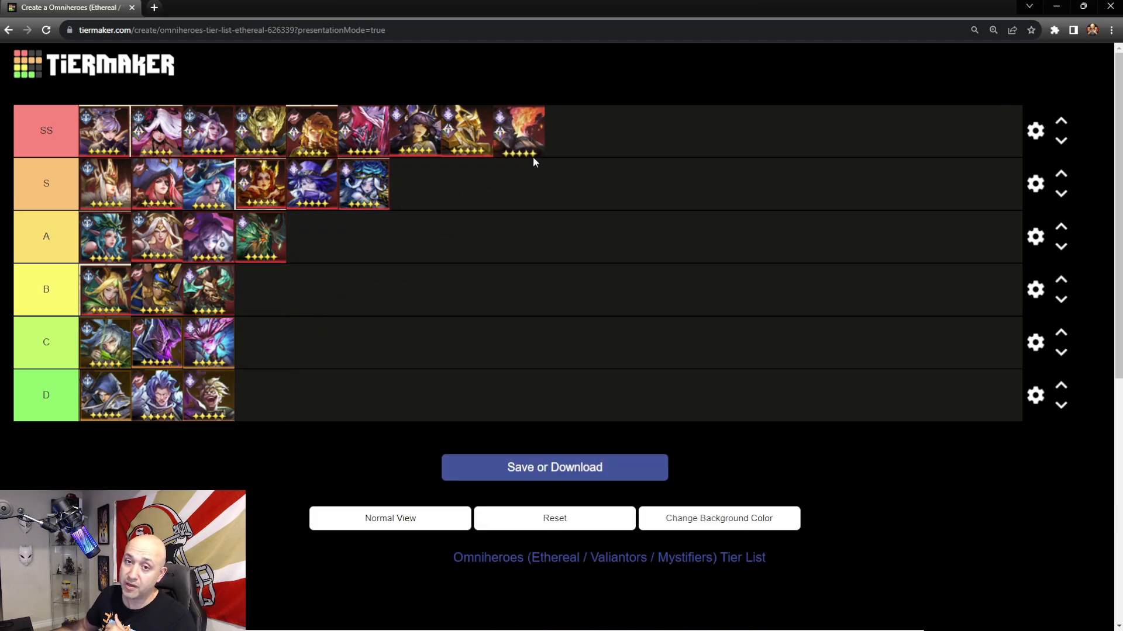